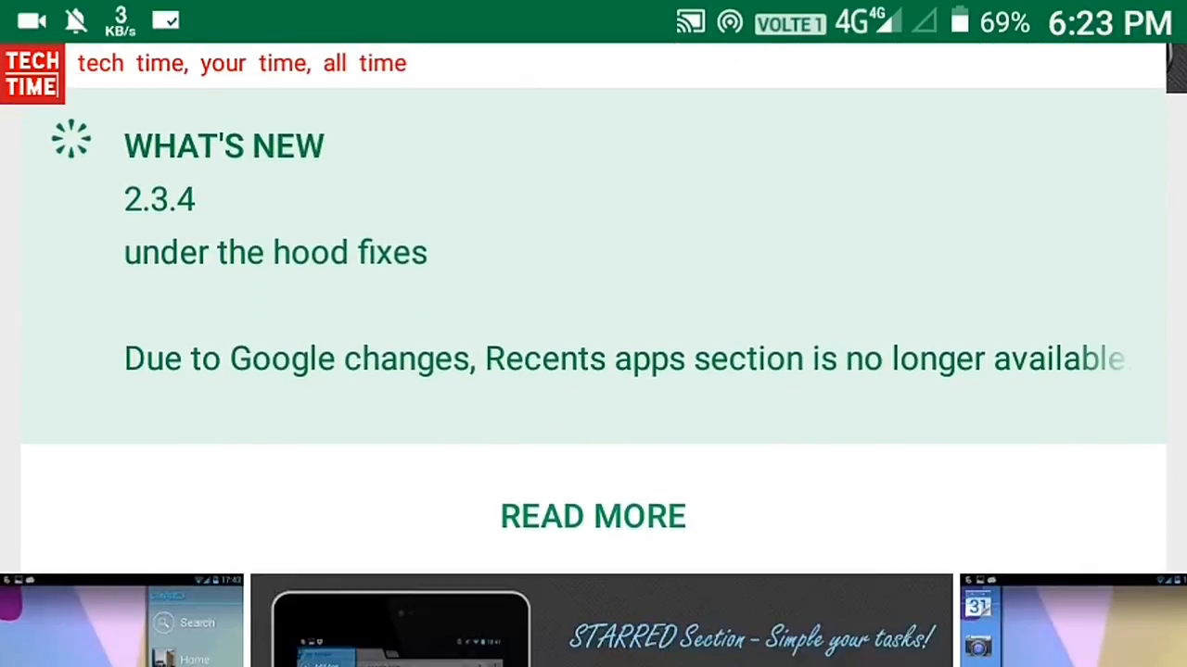
Browse the Swapps Play Store listing and launch Swapps into its main settings screen.
scroll("down", 3)
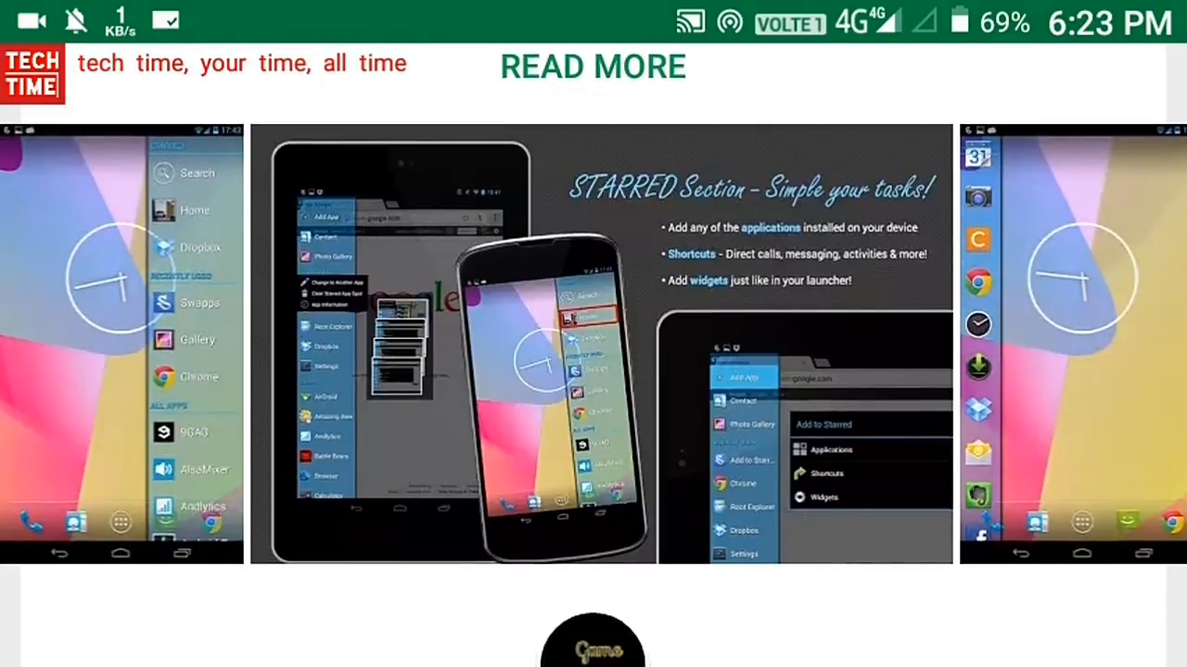
scroll("down", 3)
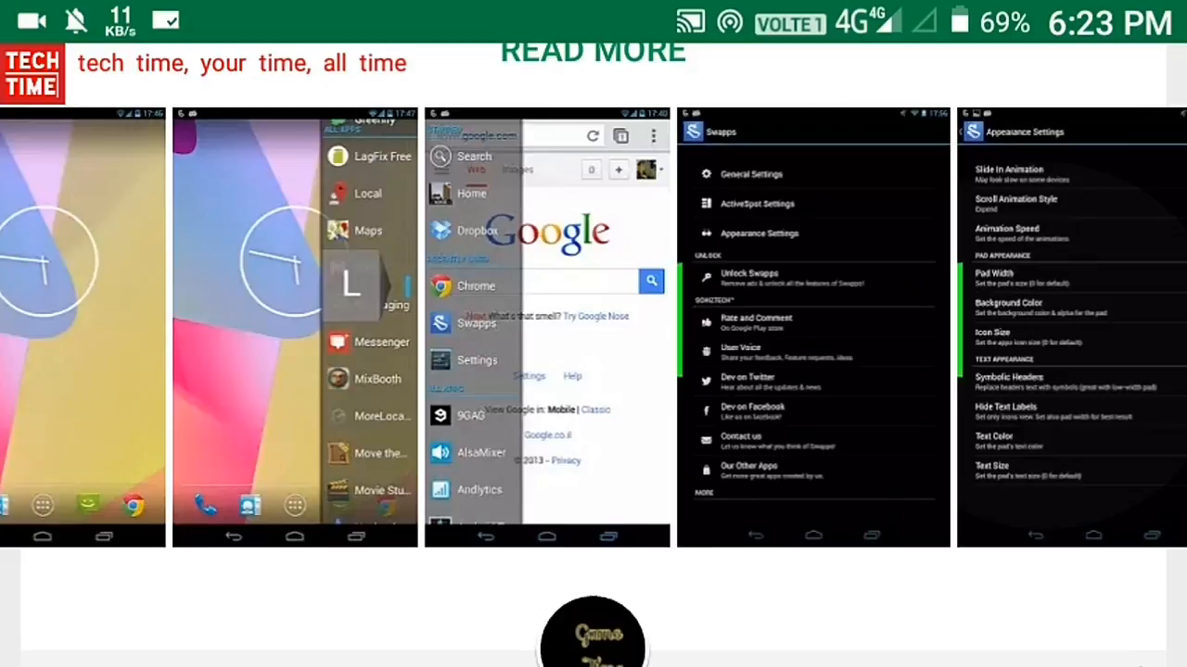
scroll("left", 3)
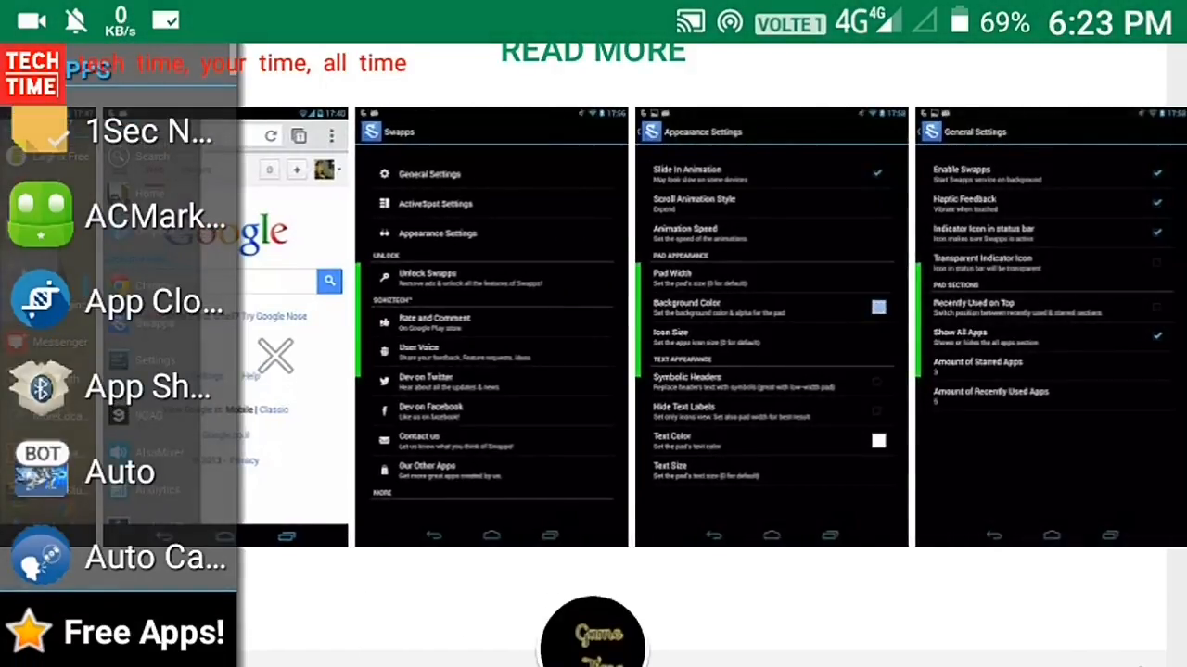
scroll("down", 3)
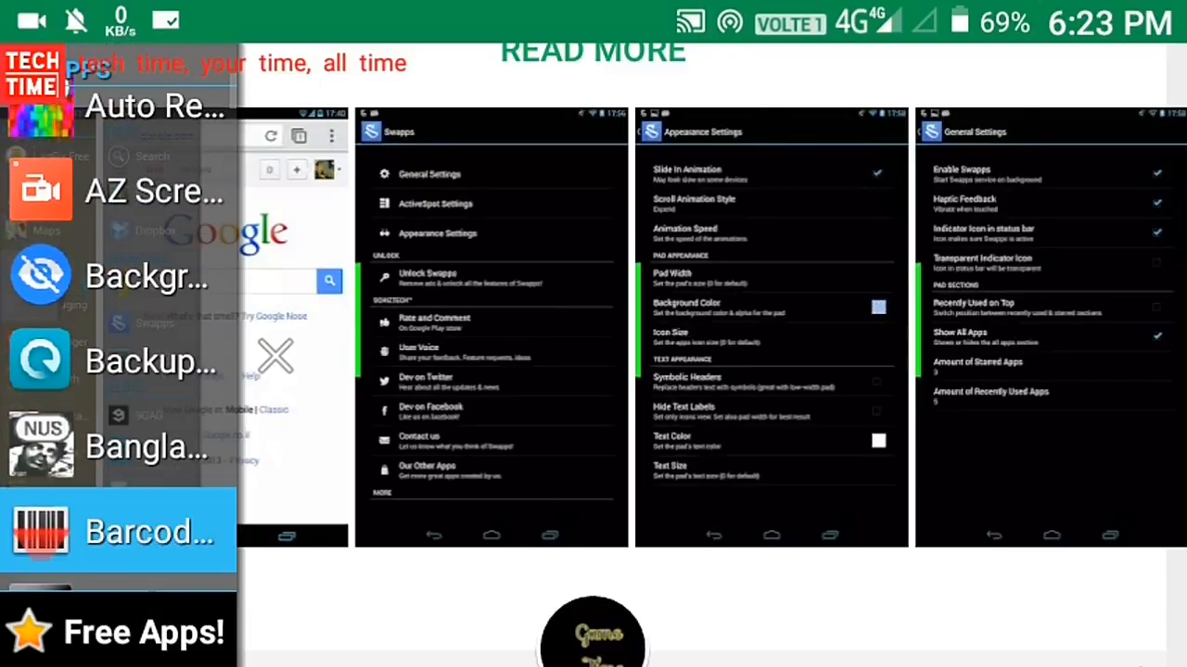
scroll("down", 3)
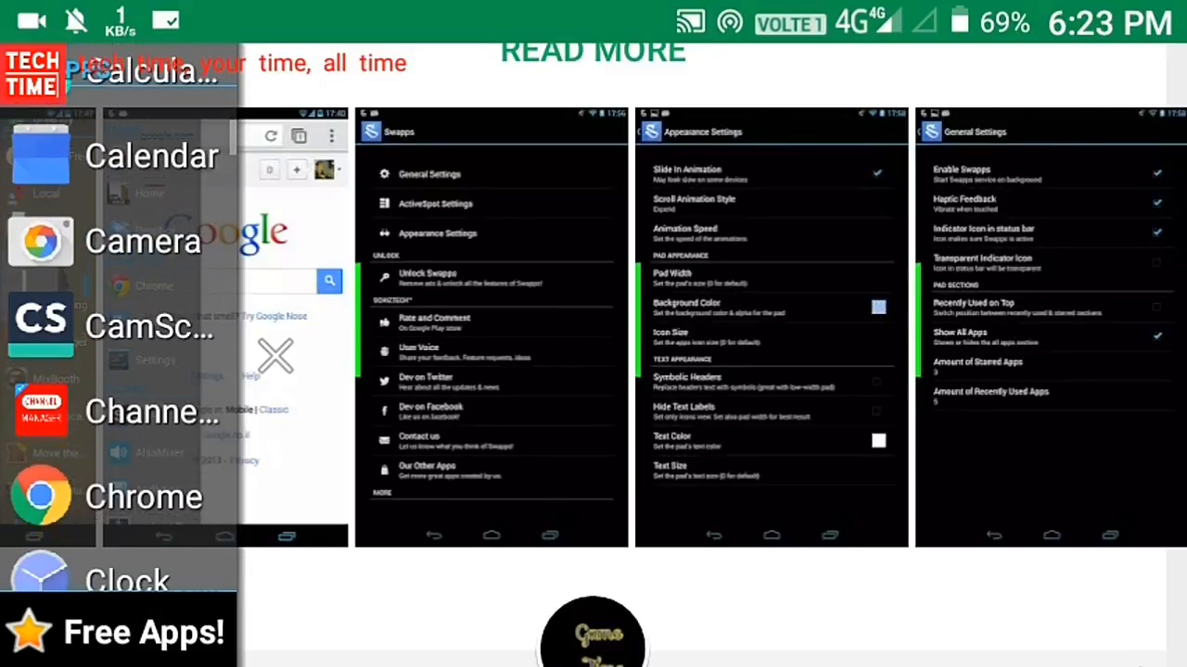
scroll("down", 3)
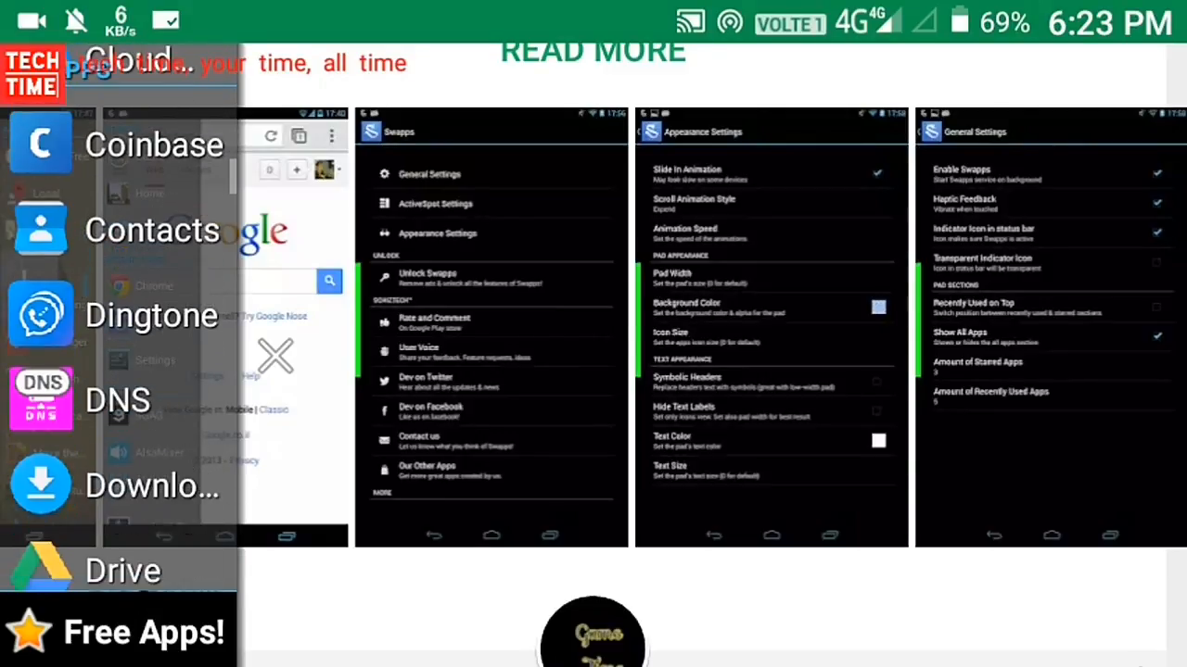
scroll("down", 3)
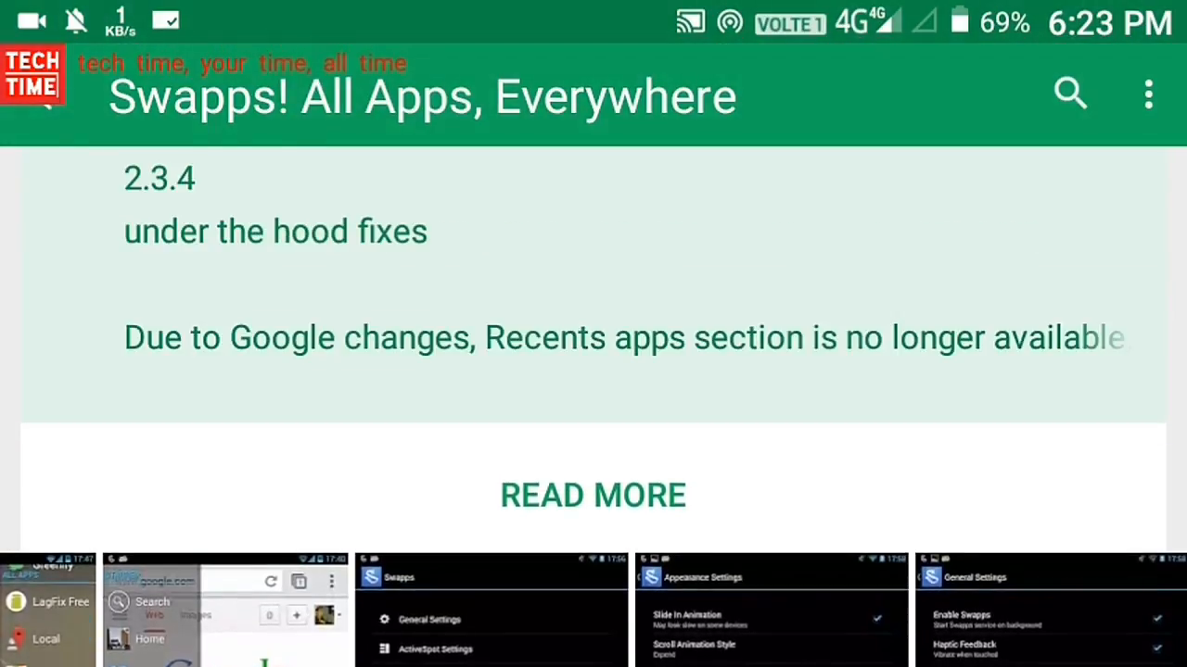
scroll("up", 3)
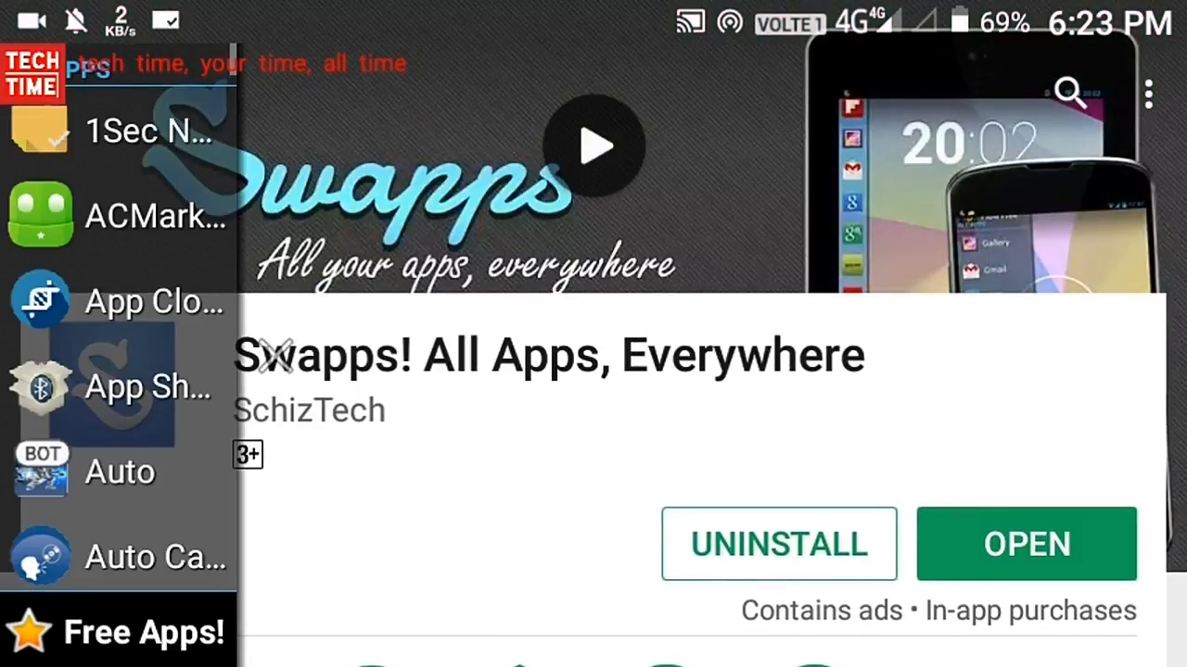
scroll("down", 3)
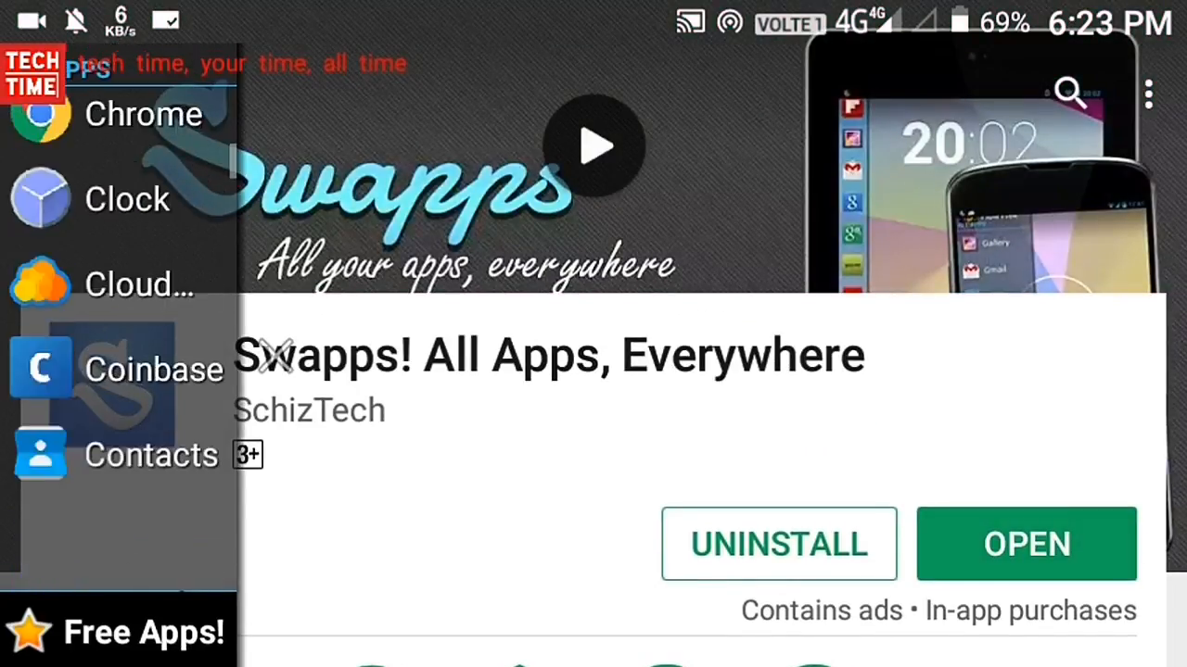
scroll("down", 3)
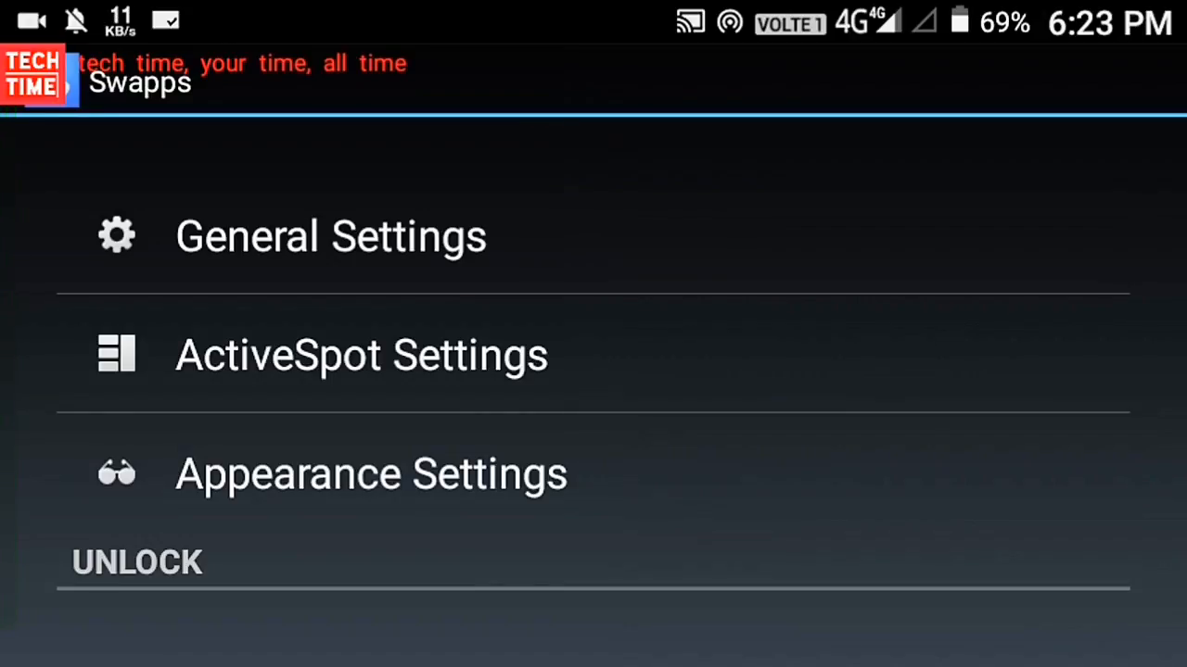
In General Settings, enable the alphabetical Quick Scroll popup, leaving starred apps at 0.
left_click(330, 235)
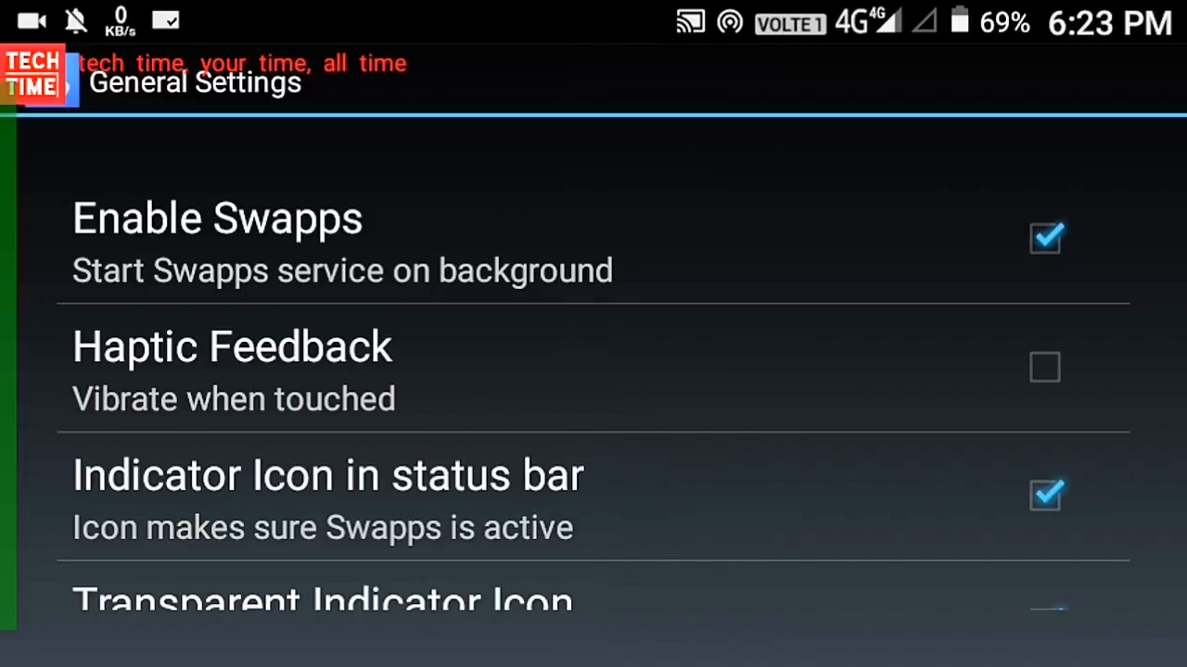
scroll("down", 3)
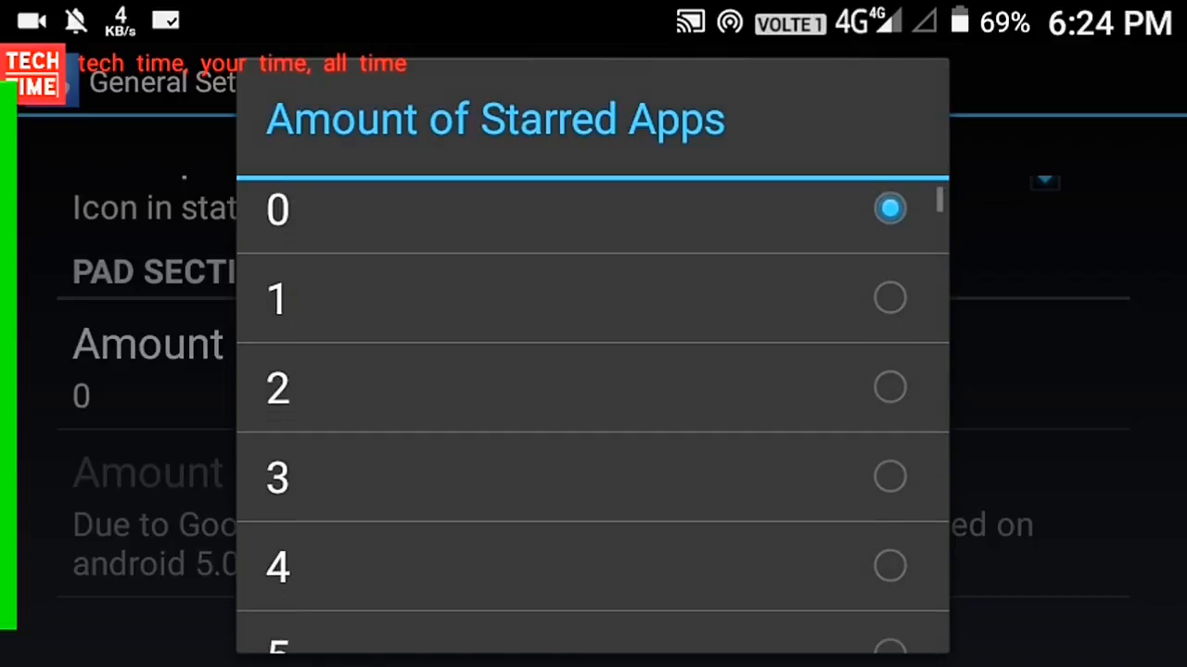
scroll("down", 3)
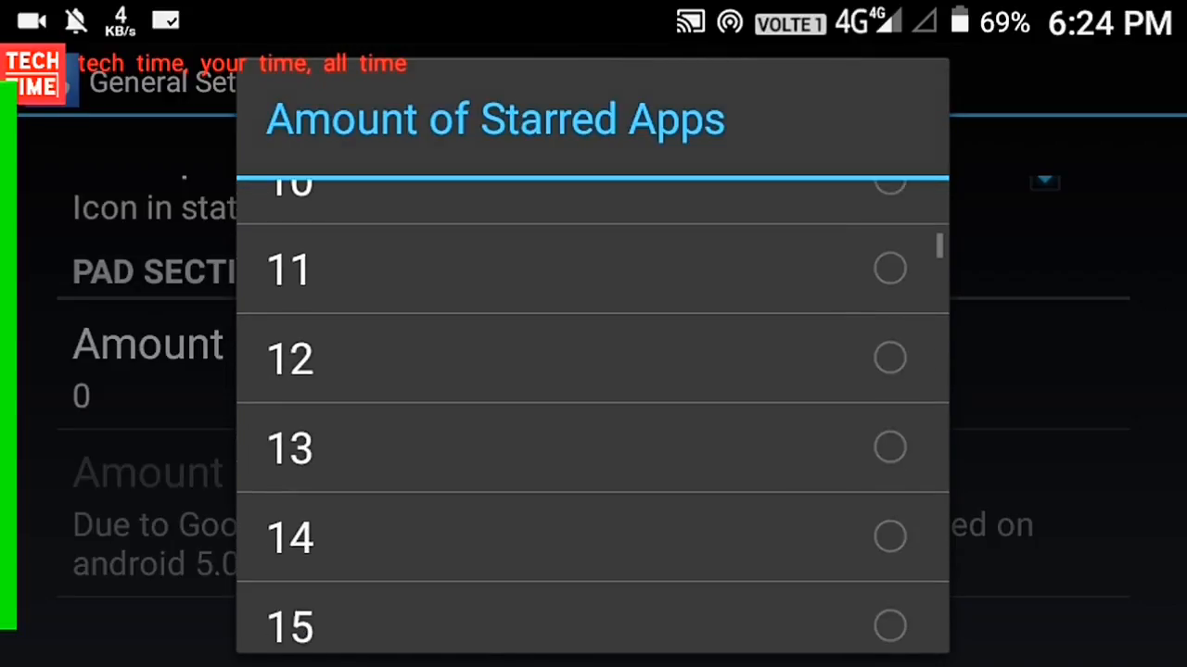
scroll("down", 3)
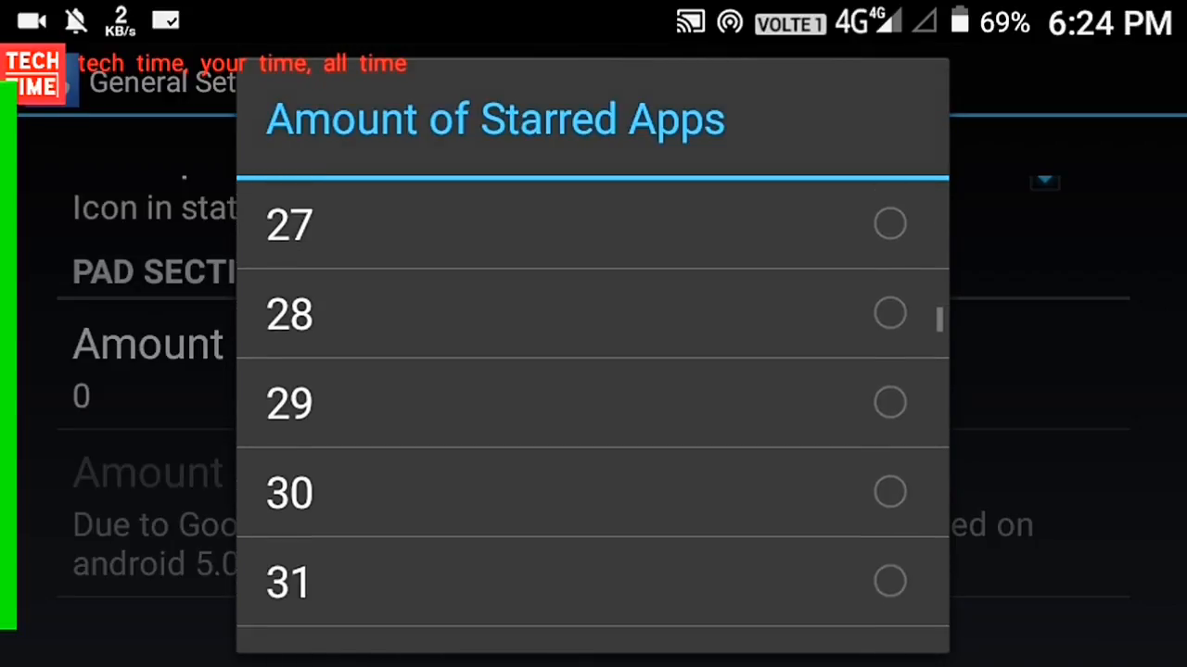
scroll("down", 3)
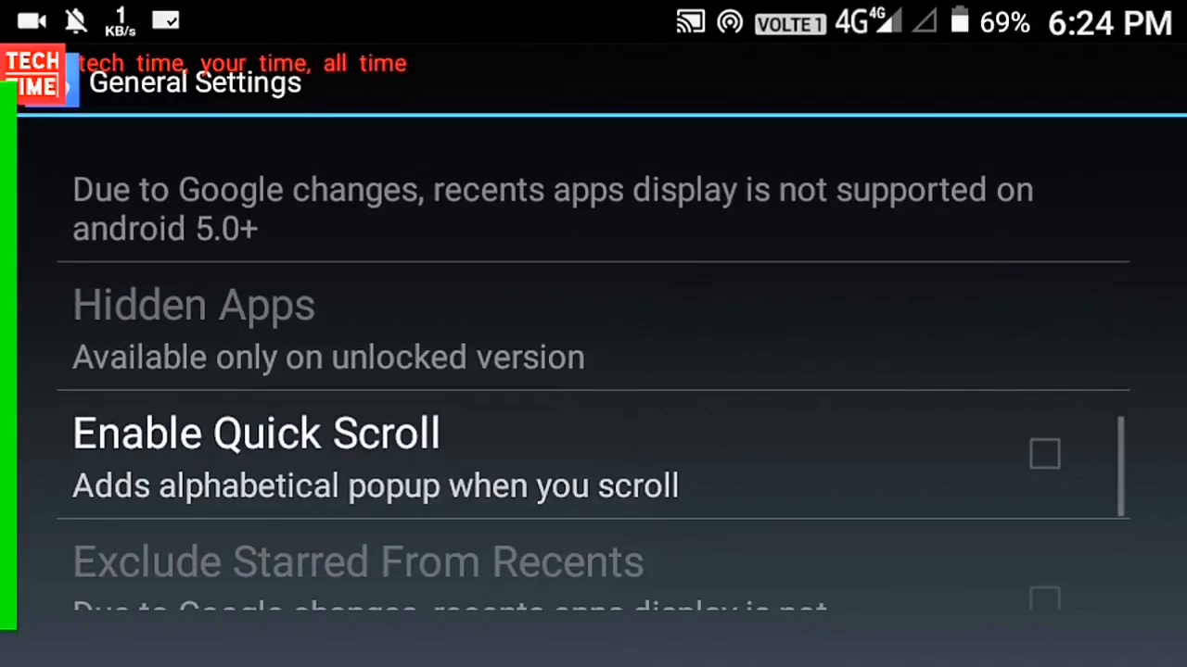
left_click(1044, 454)
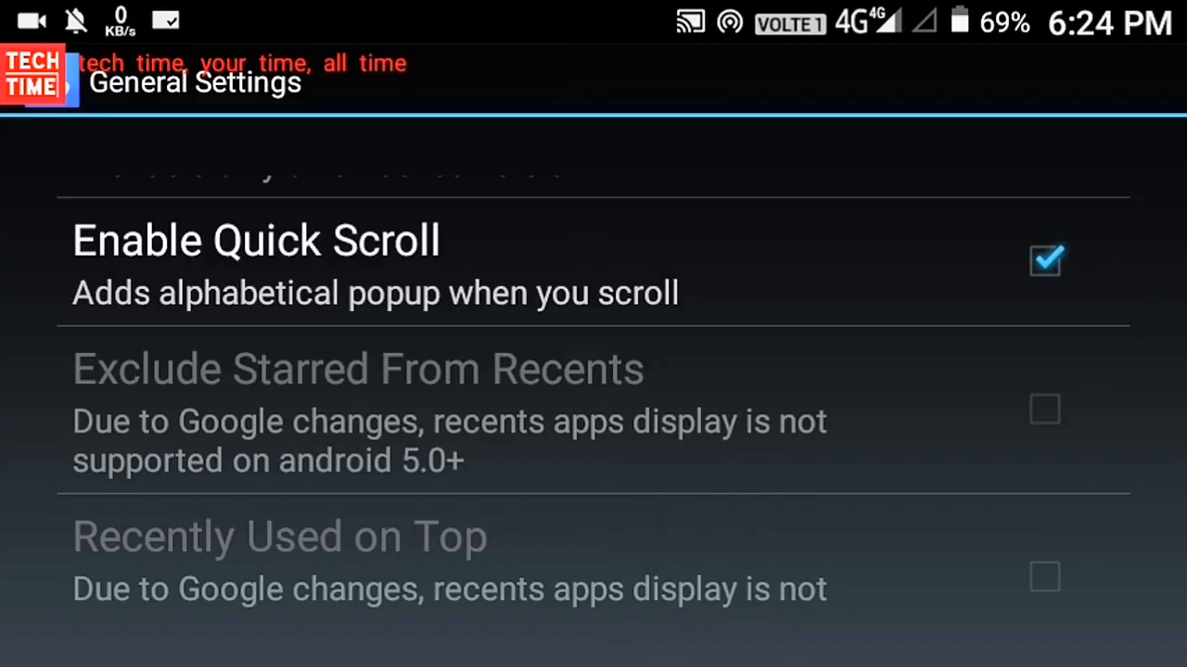
scroll("down", 3)
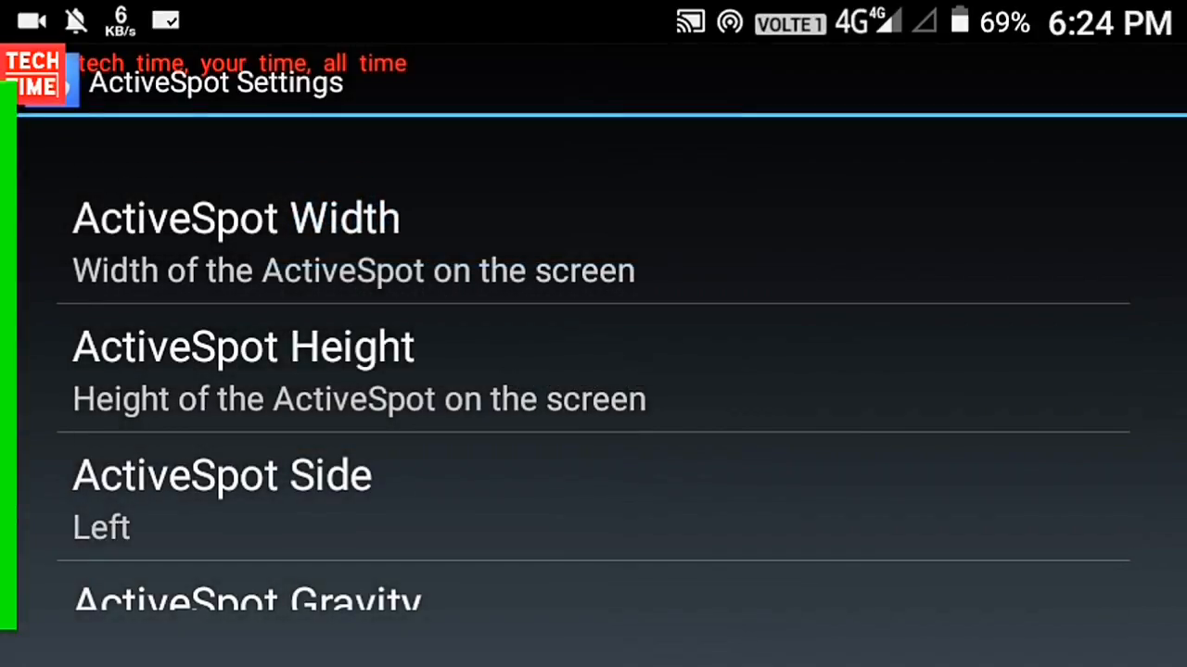
Review the ActiveSpot settings and return to the main Swapps settings list.
scroll("up", 3)
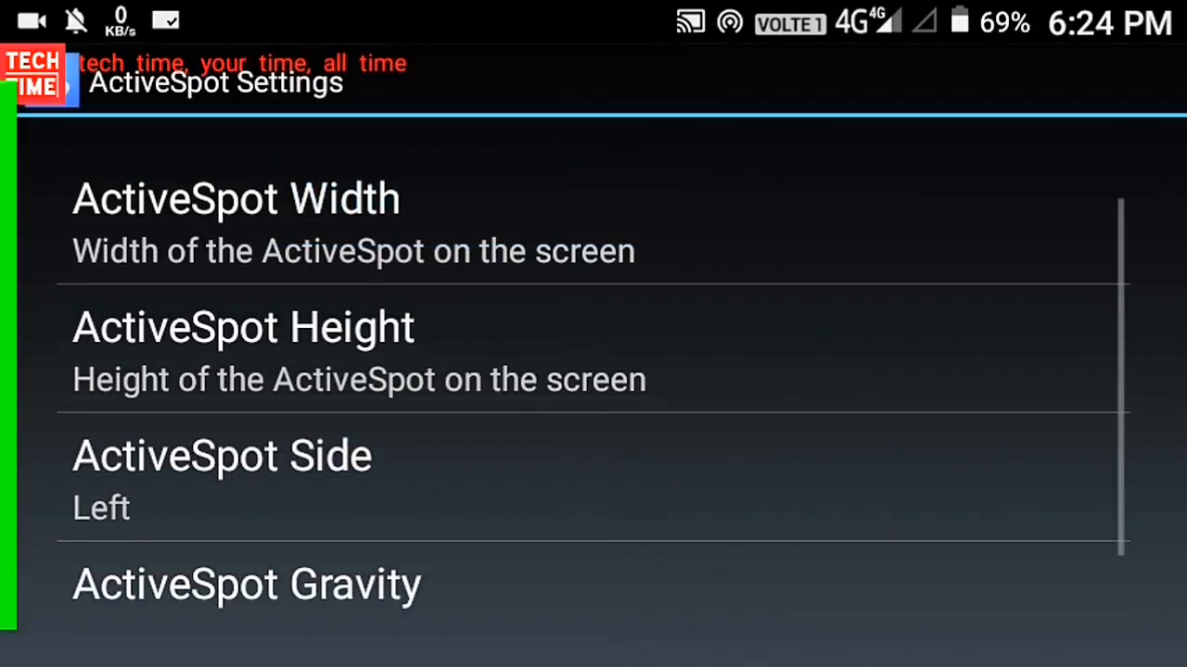
left_click(221, 456)
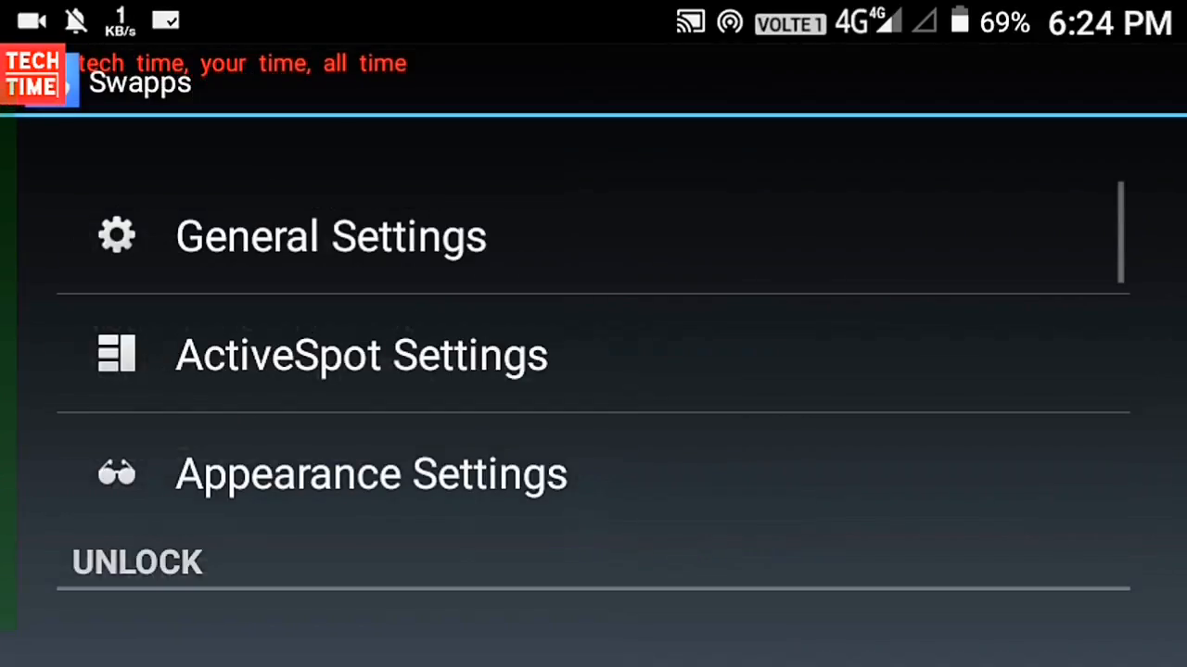
left_click(370, 474)
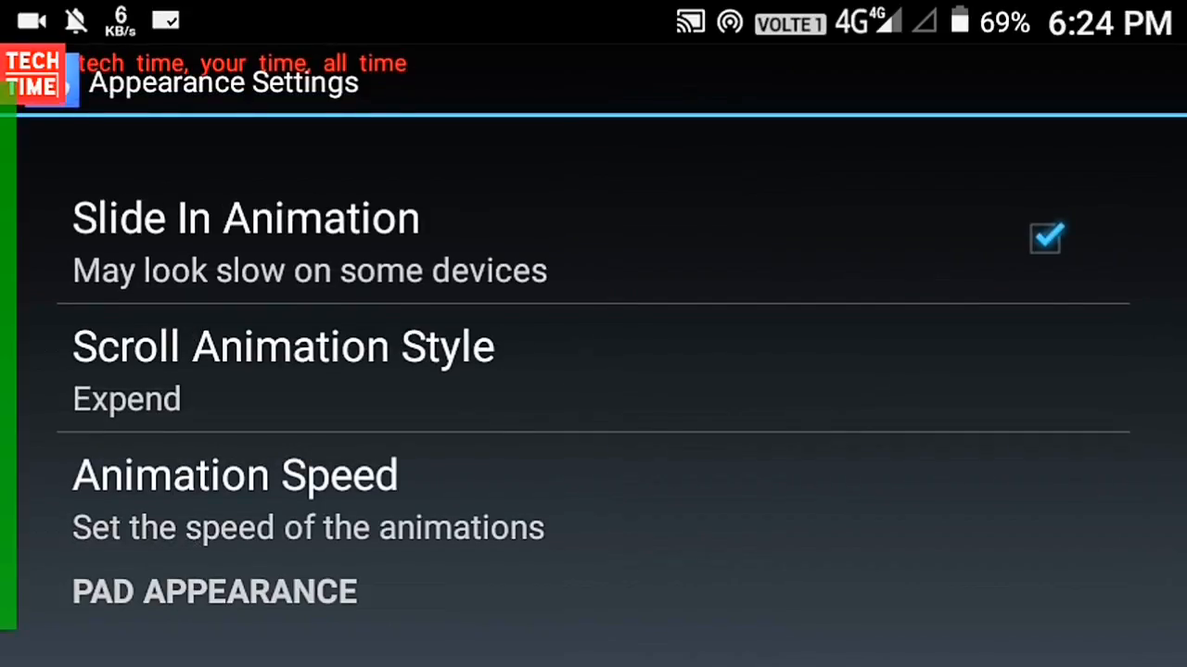
scroll("down", 3)
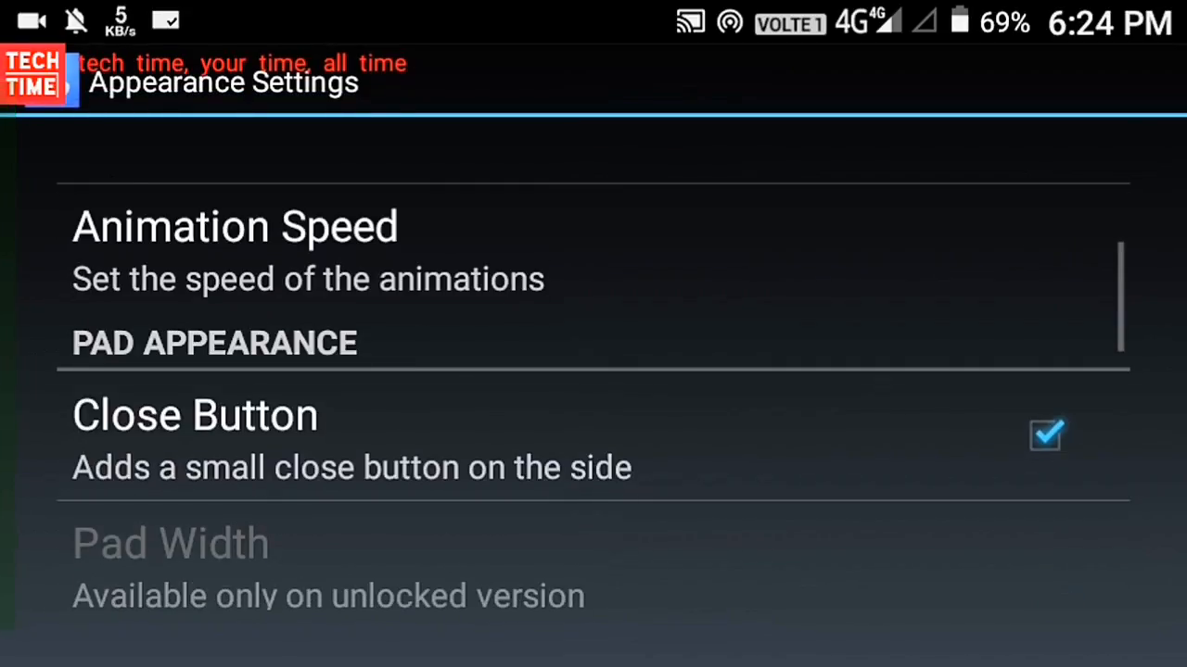
scroll("down", 3)
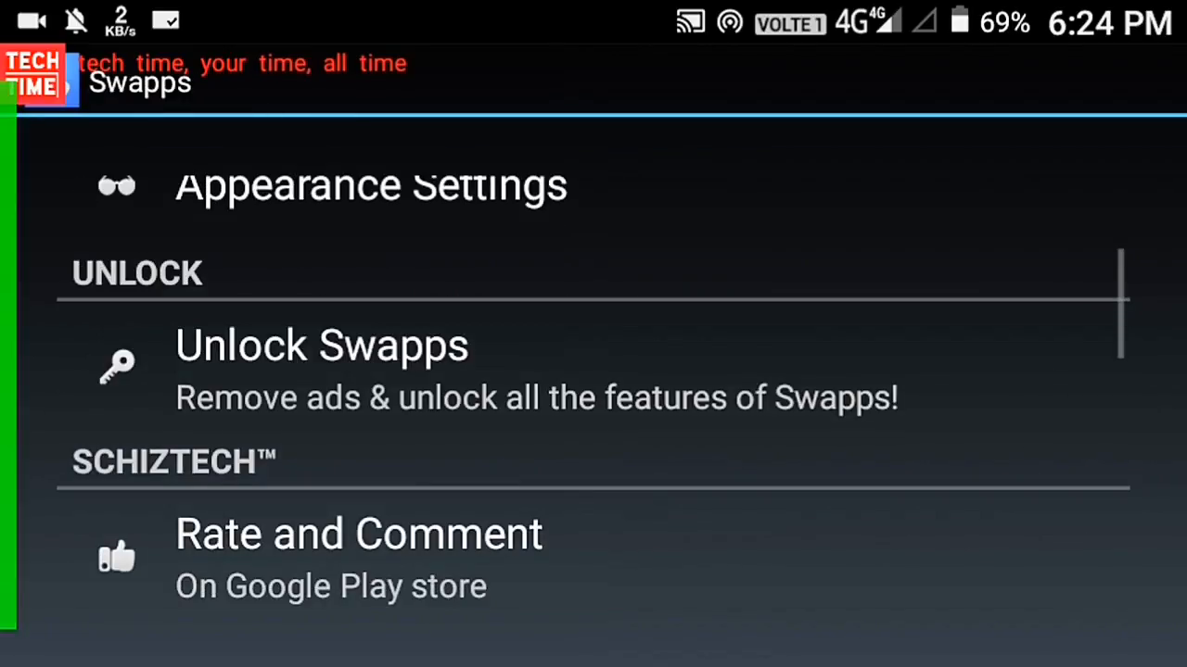
scroll("down", 3)
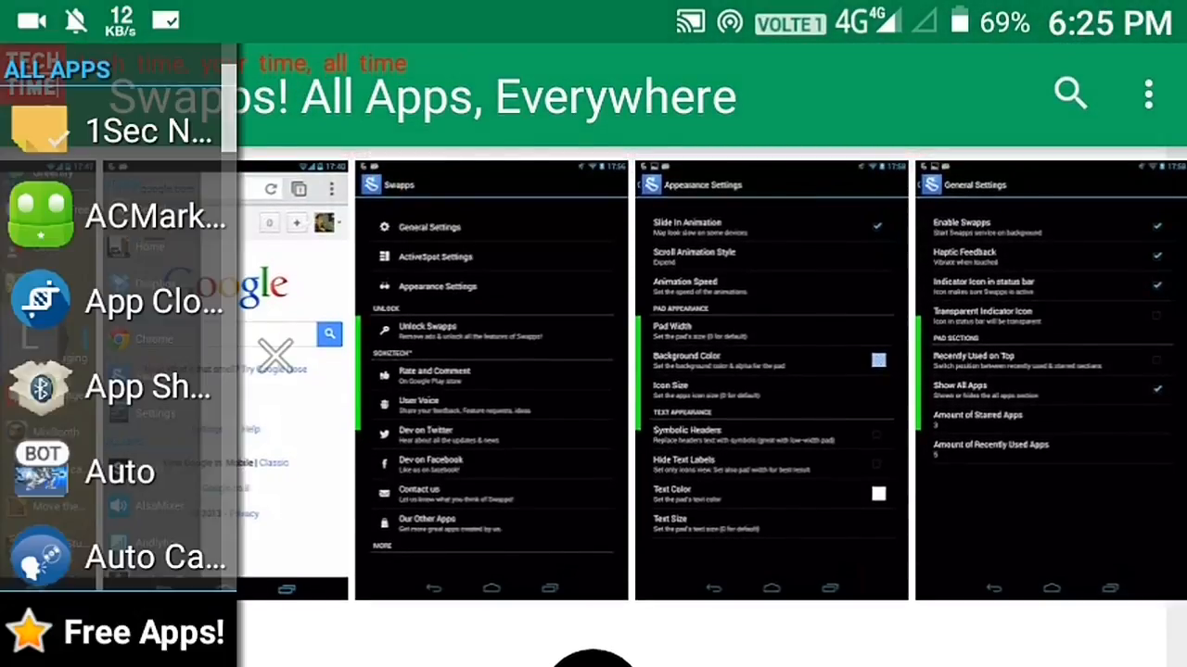
Scroll the All Apps sidebar through the alphabetical app list over the Play Store page.
scroll("down", 3)
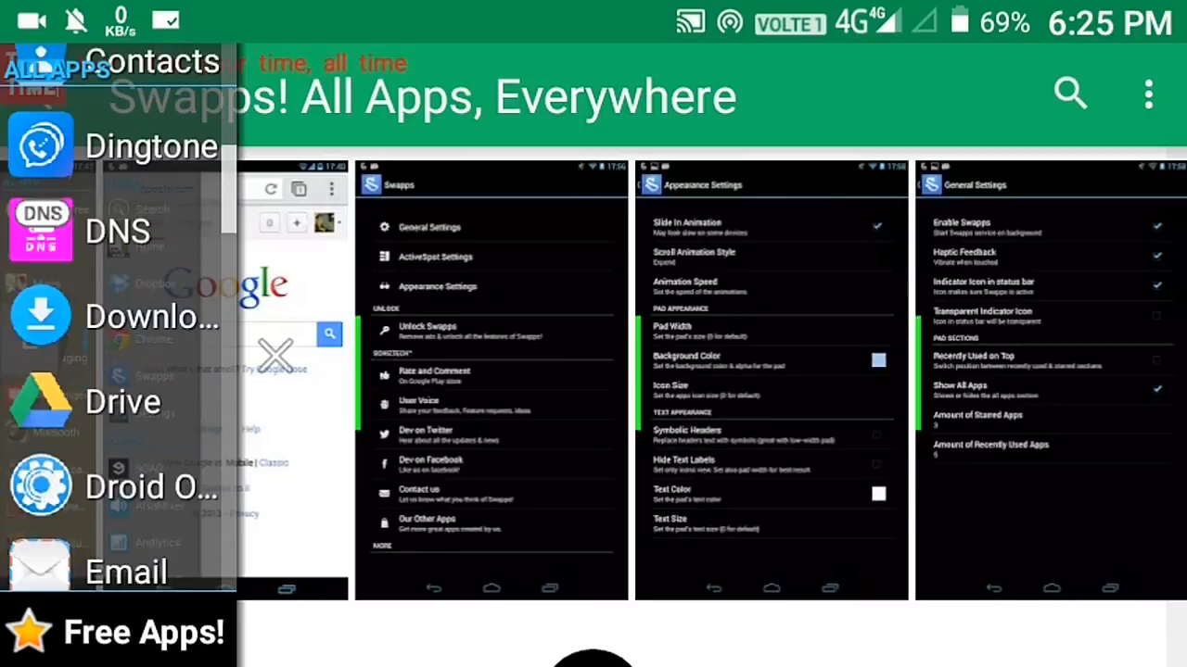
scroll("down", 3)
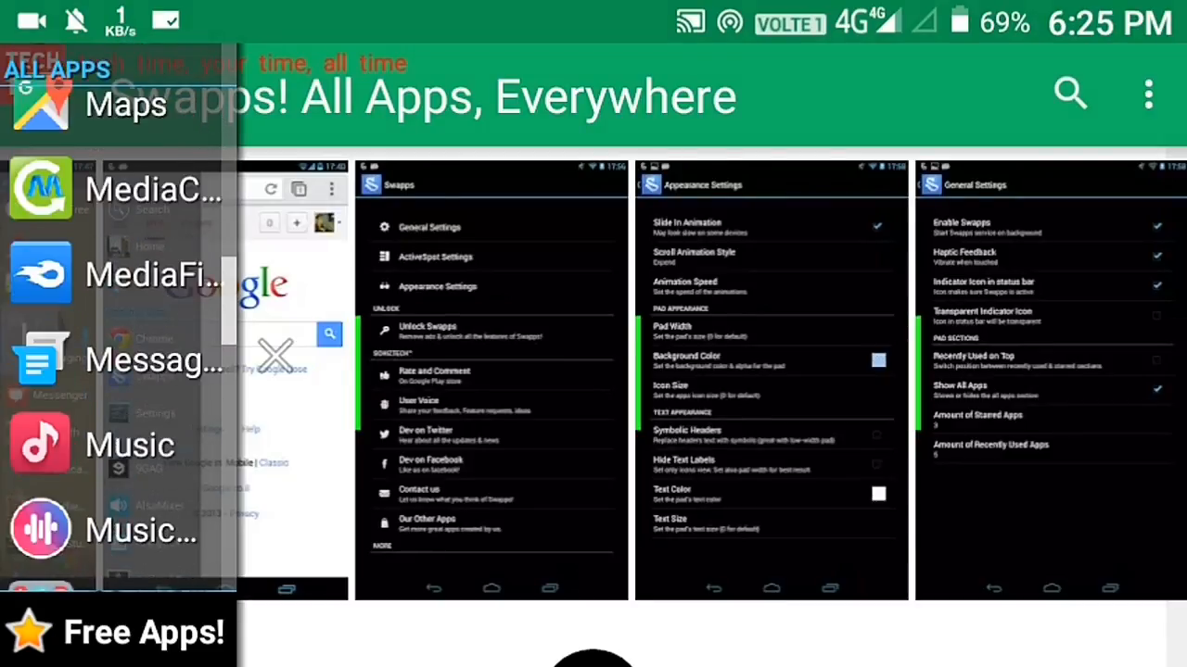
scroll("down", 3)
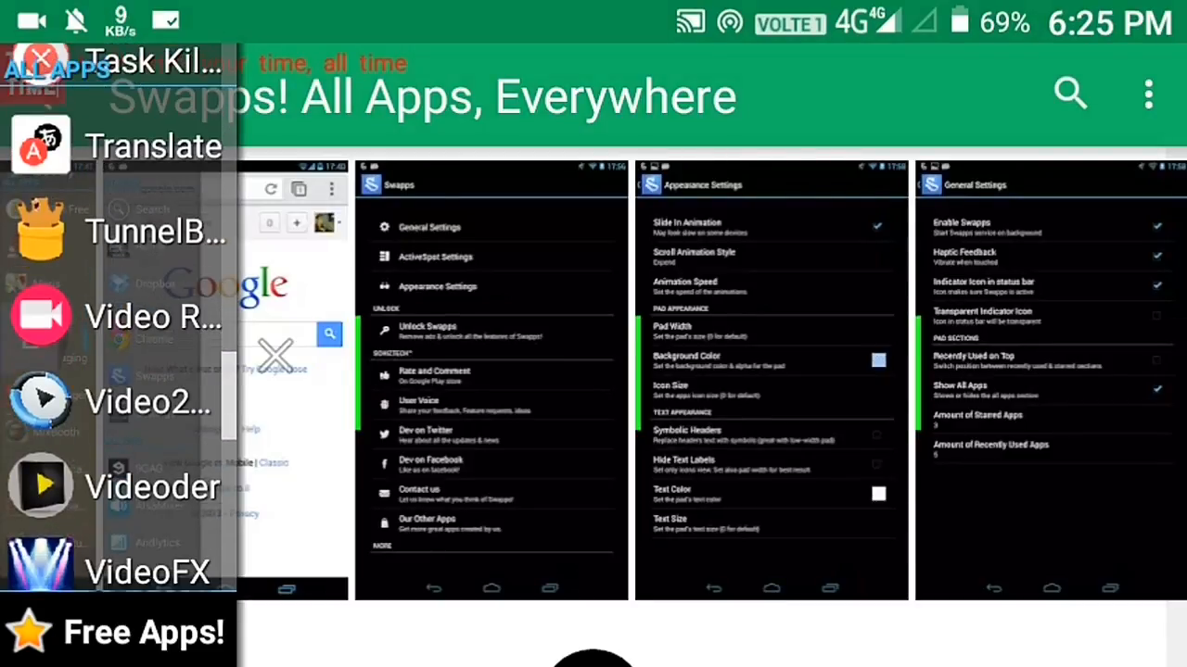
scroll("down", 3)
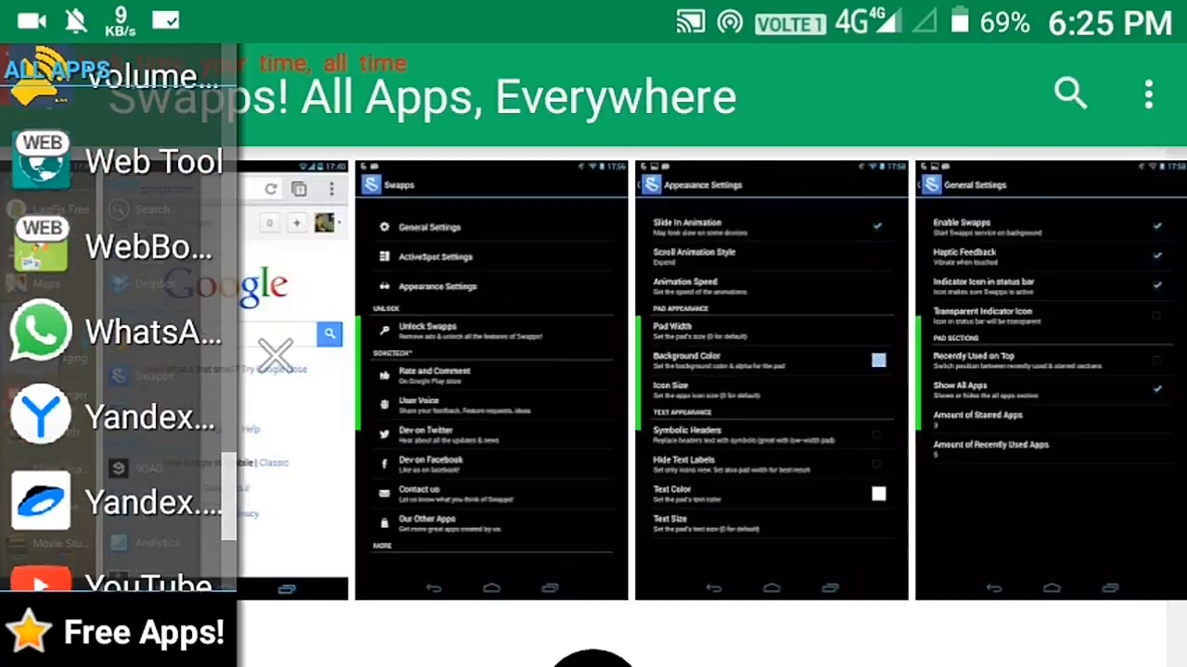
scroll("down", 3)
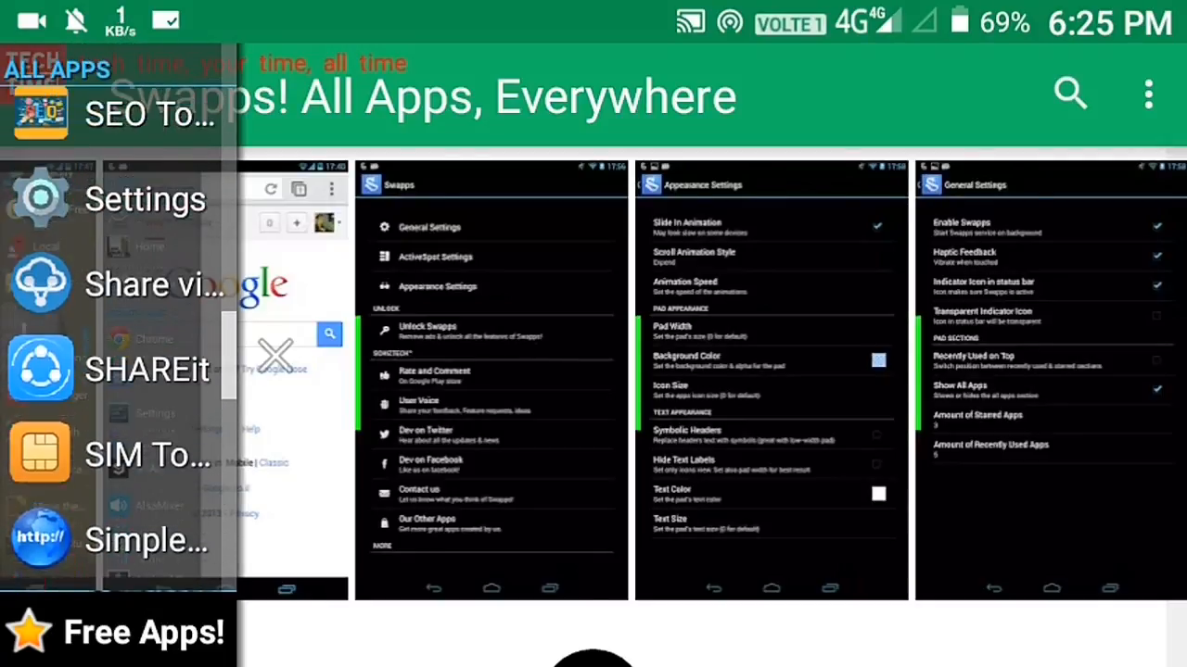
scroll("down", 3)
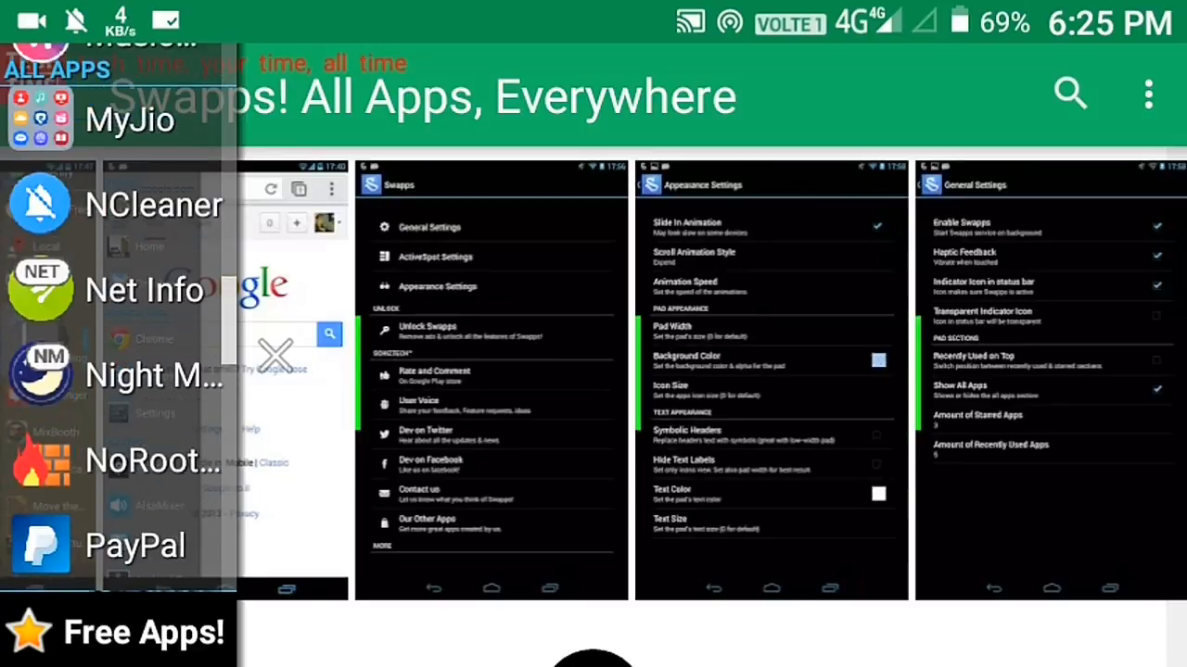
scroll("up", 3)
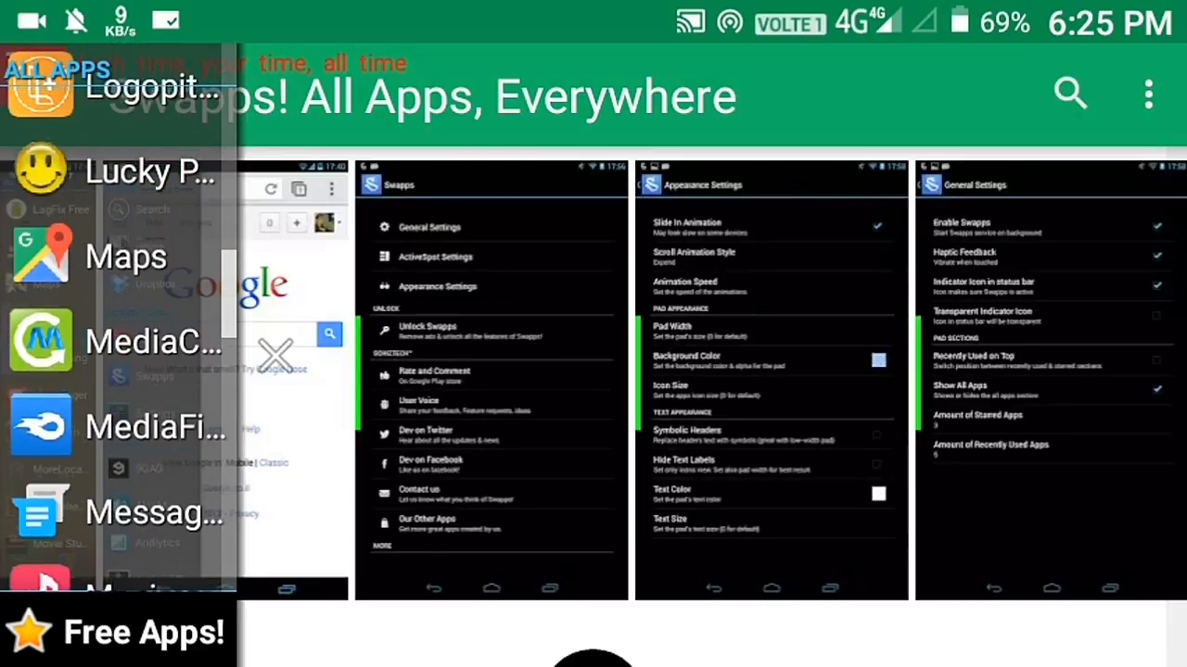